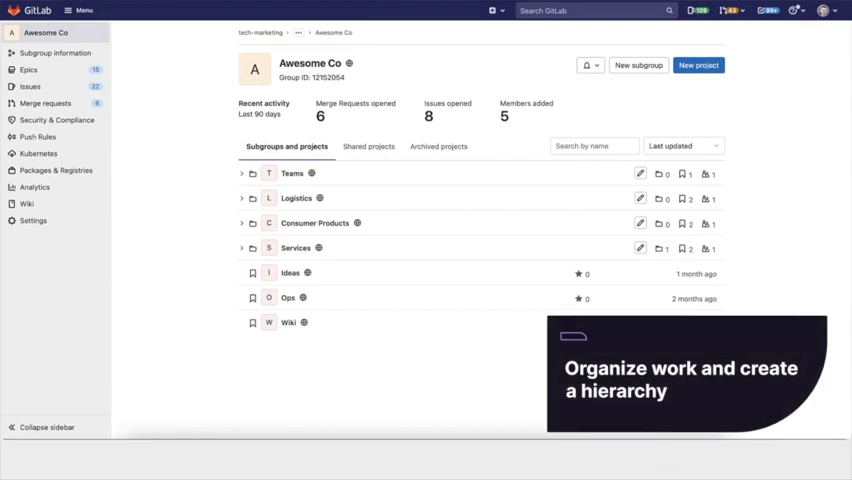
Open the v1.0 Launch [XL] epic from the Awesome Co group's epics.
{"action": "left_click", "coordinate": [28, 69]}
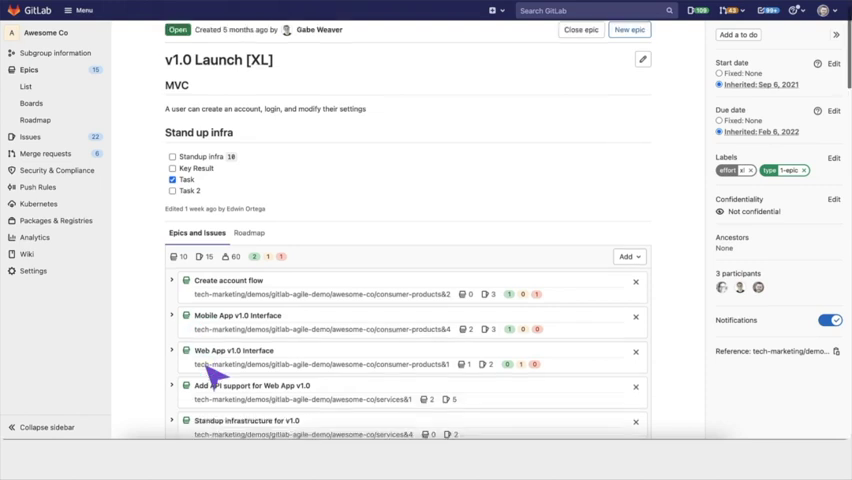
Scroll the Epics and Issues tree and collapse the Web App v1.0 Interface children.
{"action": "scroll", "scroll_direction": "down", "scroll_amount": 3}
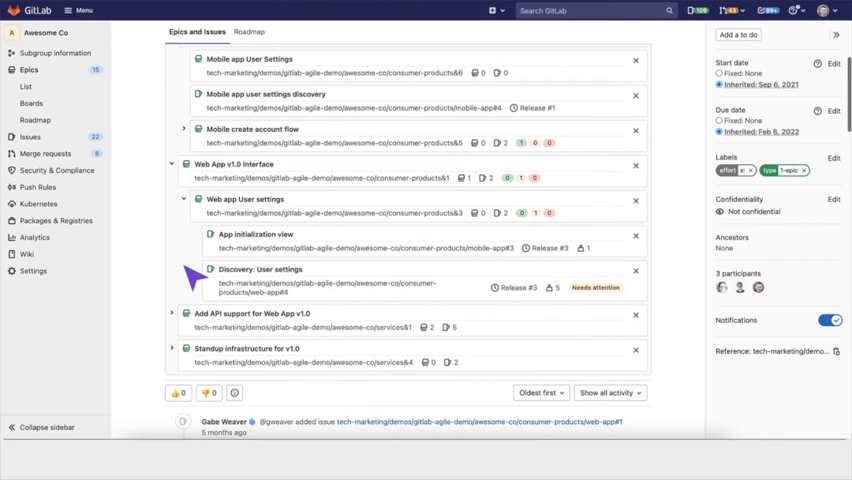
{"action": "mouse_move", "coordinate": [340, 245]}
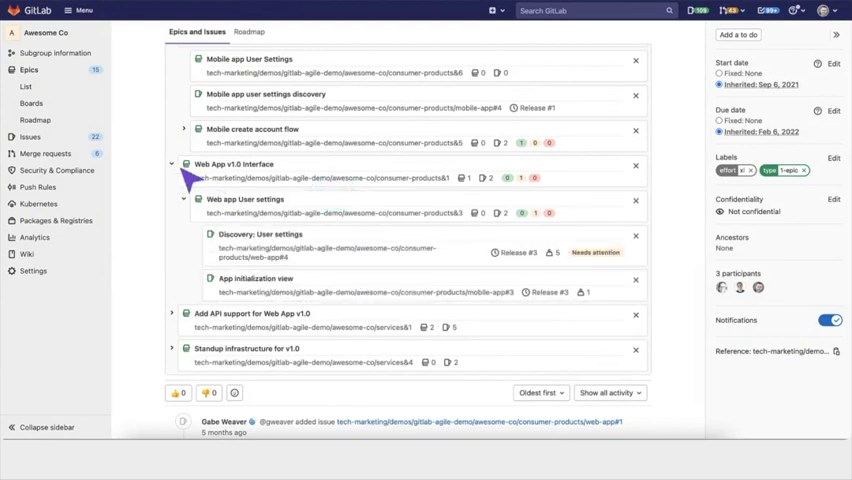
{"action": "left_click", "coordinate": [172, 164]}
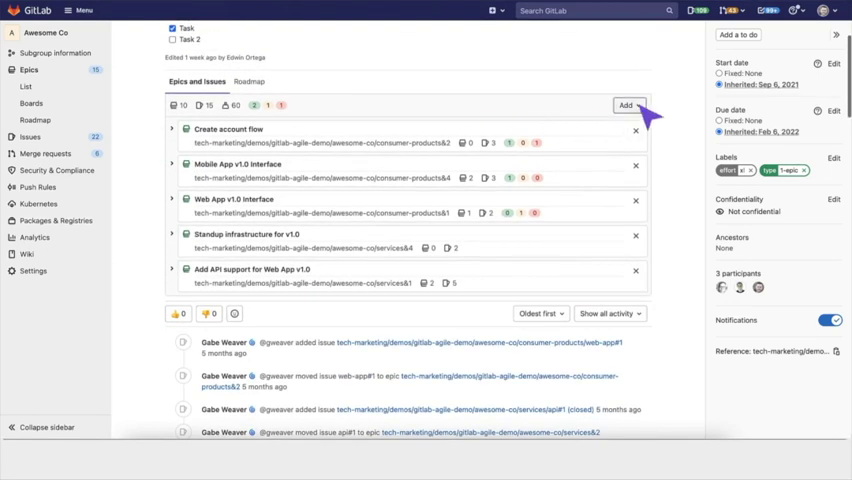
Create a Logistics child epic titled 'Add some reporting for the supply chain'.
{"action": "left_click", "coordinate": [627, 105]}
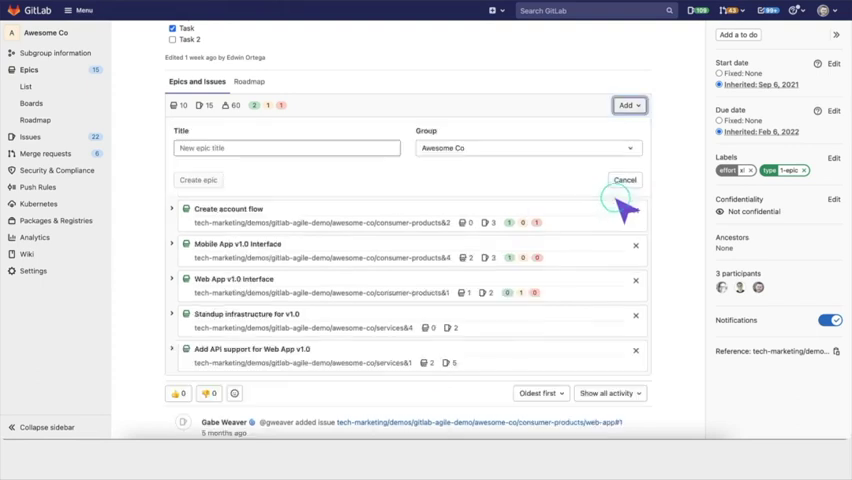
{"action": "left_click", "coordinate": [527, 147]}
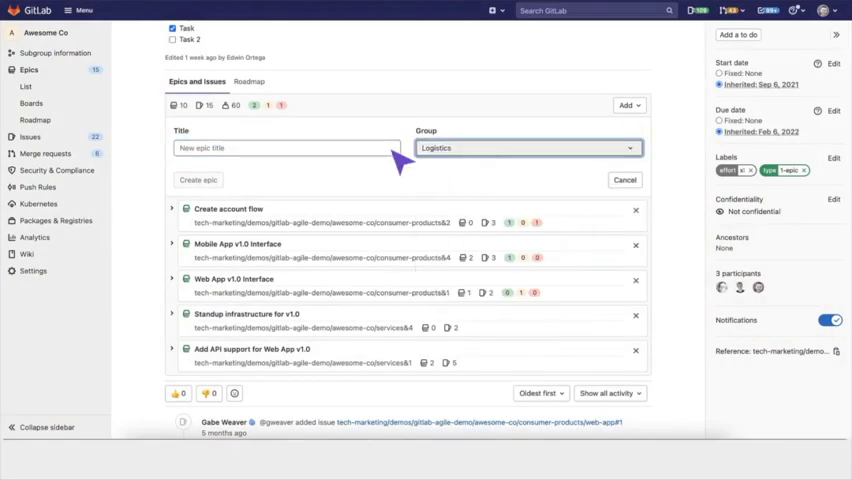
{"action": "type", "text": "Add some reporting for the supply chain"}
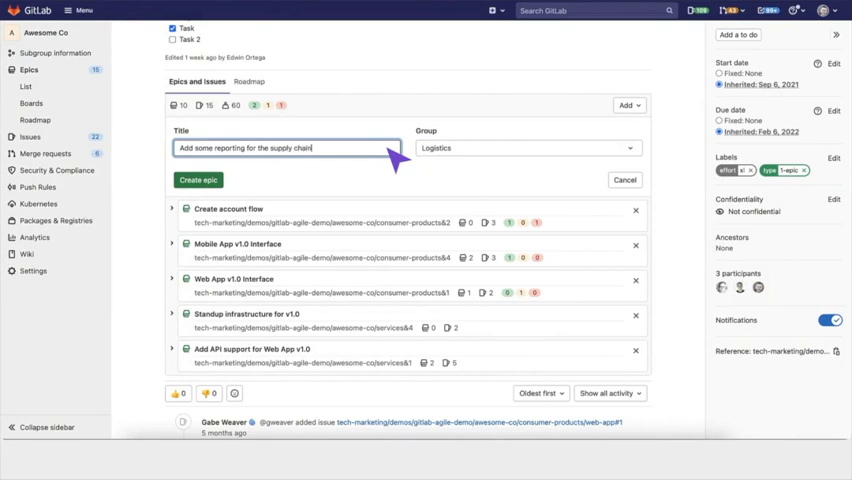
{"action": "left_click", "coordinate": [198, 179]}
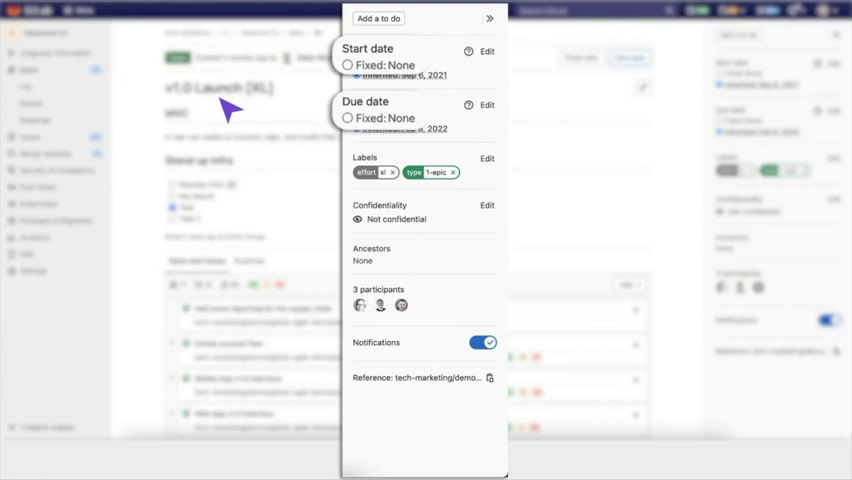
Expand Mobile create account flow to show its account form and error UX issues.
{"action": "left_click", "coordinate": [347, 76]}
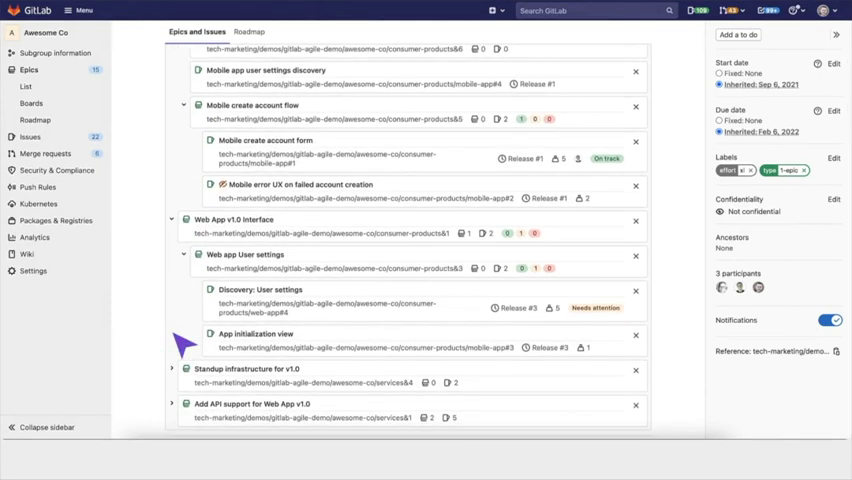
{"action": "scroll", "scroll_direction": "down", "scroll_amount": 3}
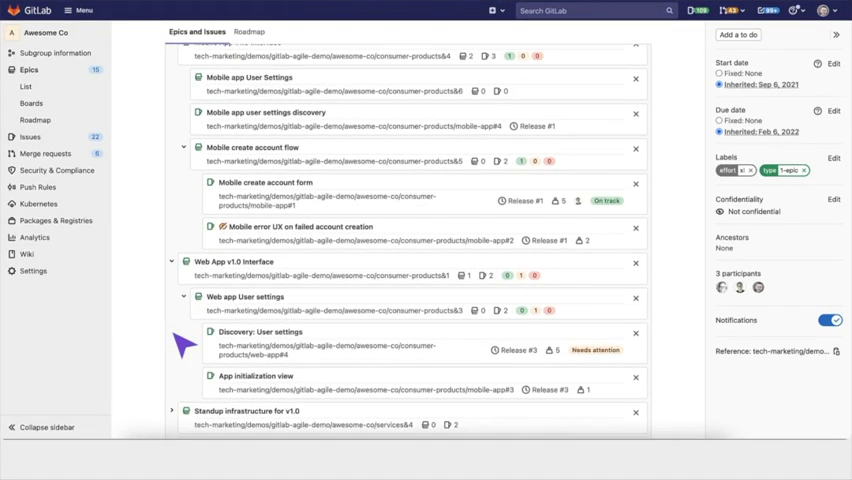
{"action": "mouse_move", "coordinate": [540, 360]}
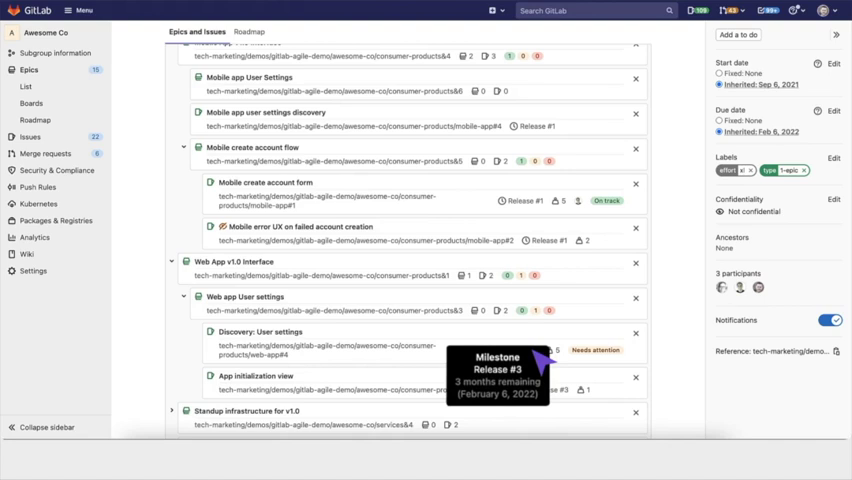
{"action": "mouse_move", "coordinate": [550, 220]}
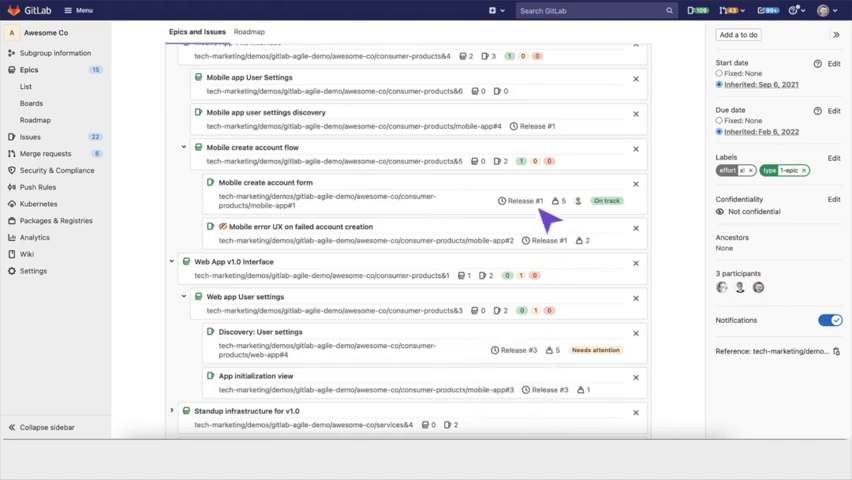
{"action": "mouse_move", "coordinate": [520, 200]}
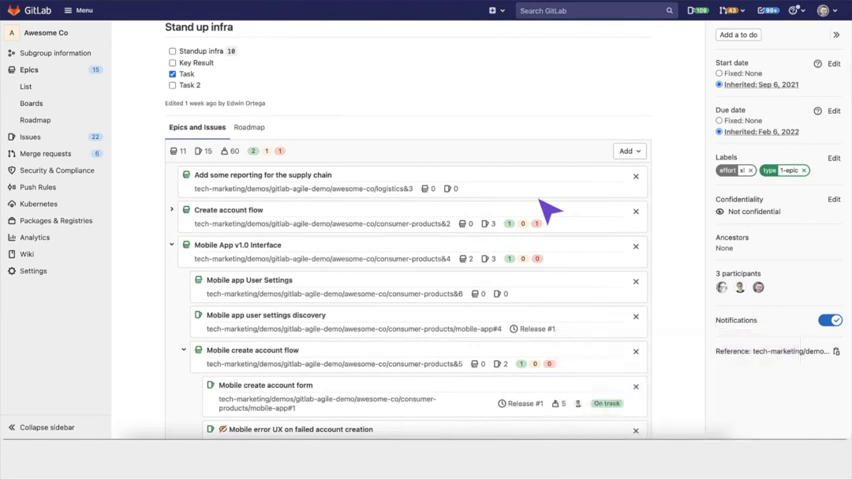
{"action": "scroll", "scroll_direction": "down", "scroll_amount": 3}
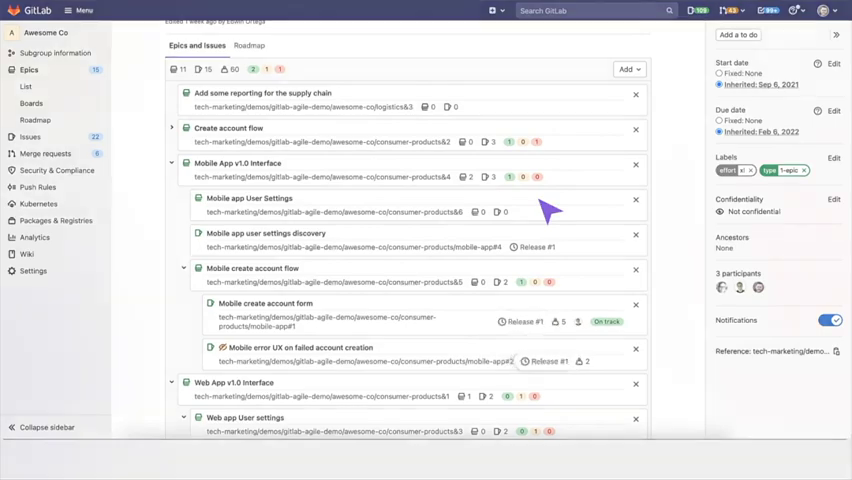
{"action": "scroll", "scroll_direction": "down", "scroll_amount": 3}
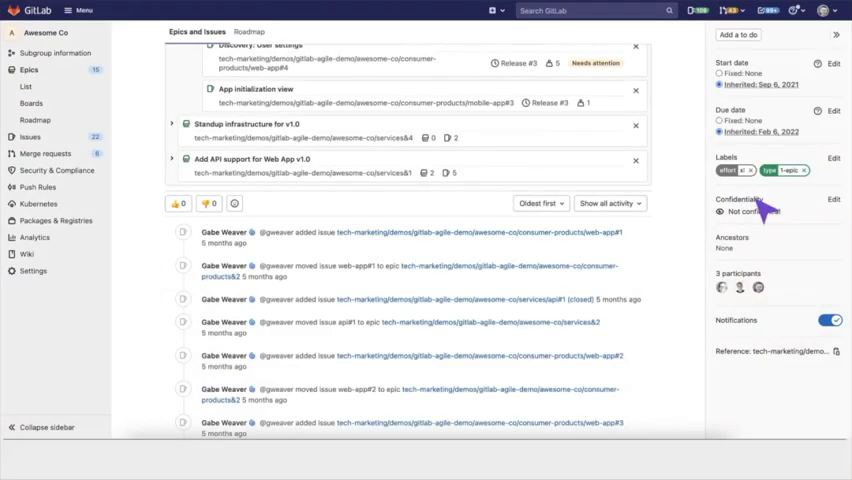
{"action": "left_click", "coordinate": [833, 199]}
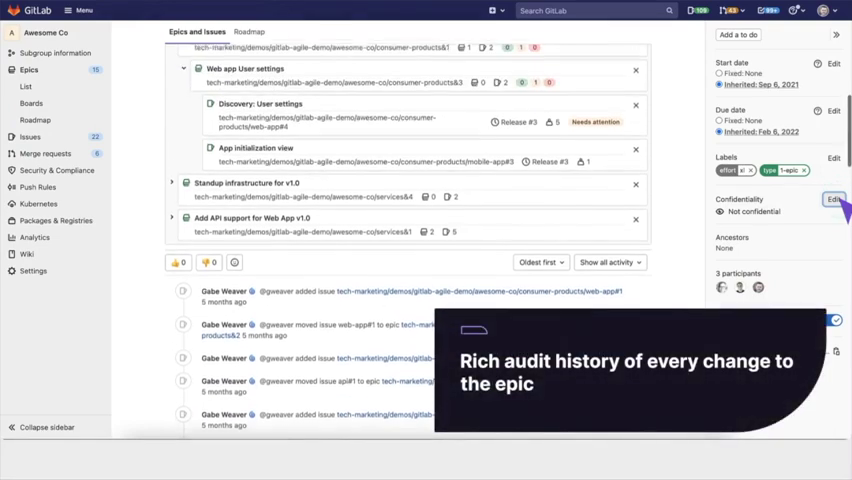
{"action": "scroll", "scroll_direction": "down", "scroll_amount": 3}
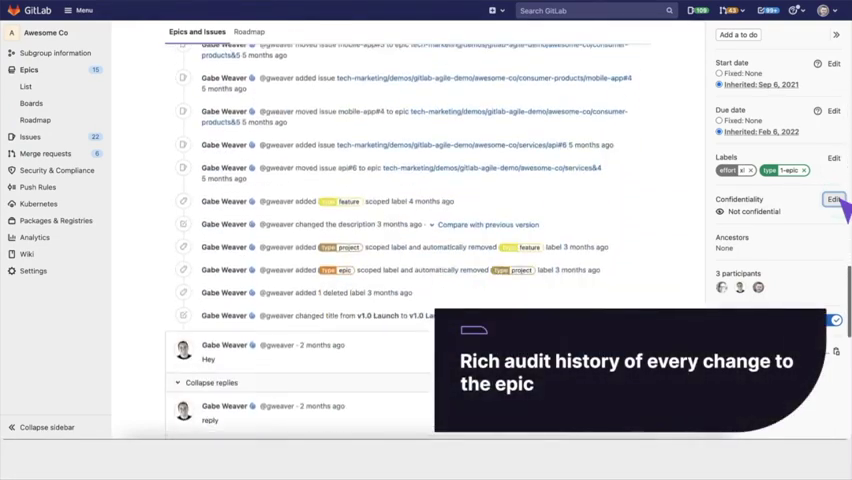
{"action": "scroll", "scroll_direction": "down", "scroll_amount": 3}
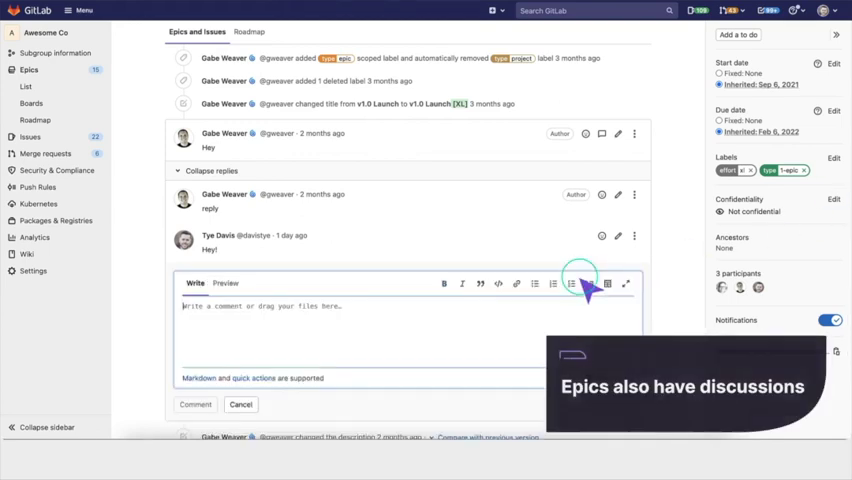
Post the comment 'Following up here' in the epic discussion.
{"action": "type", "text": "Following up here"}
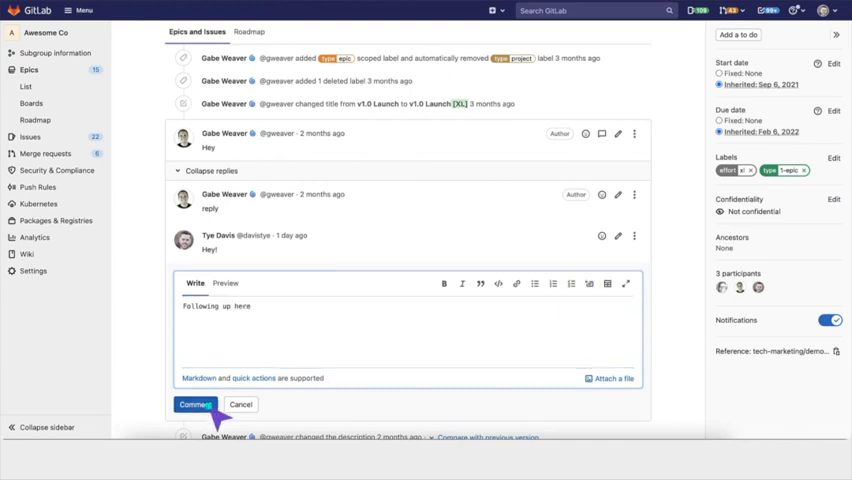
{"action": "left_click", "coordinate": [195, 404]}
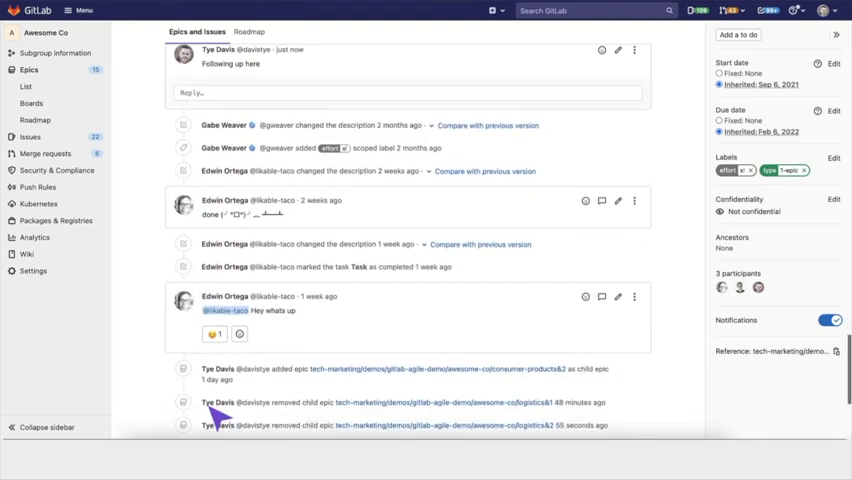